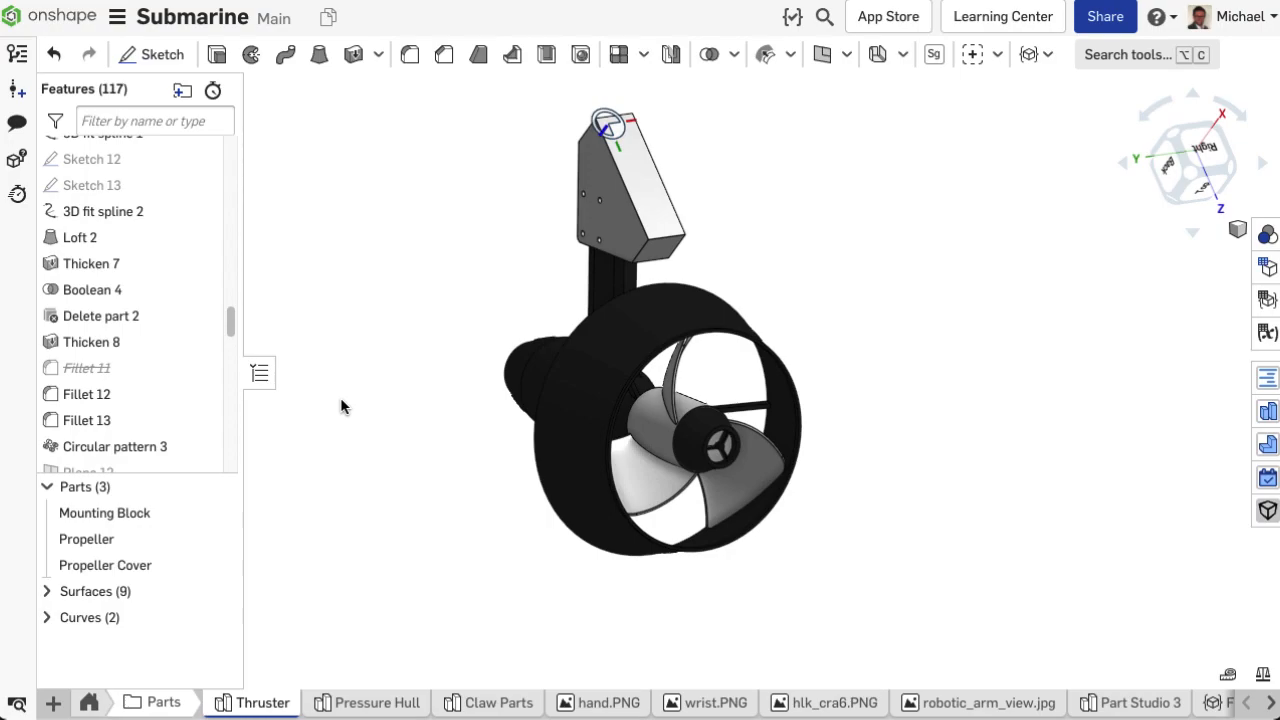
Release the Propeller part from the Parts list using the Default Release Workflow
right_click(86, 539)
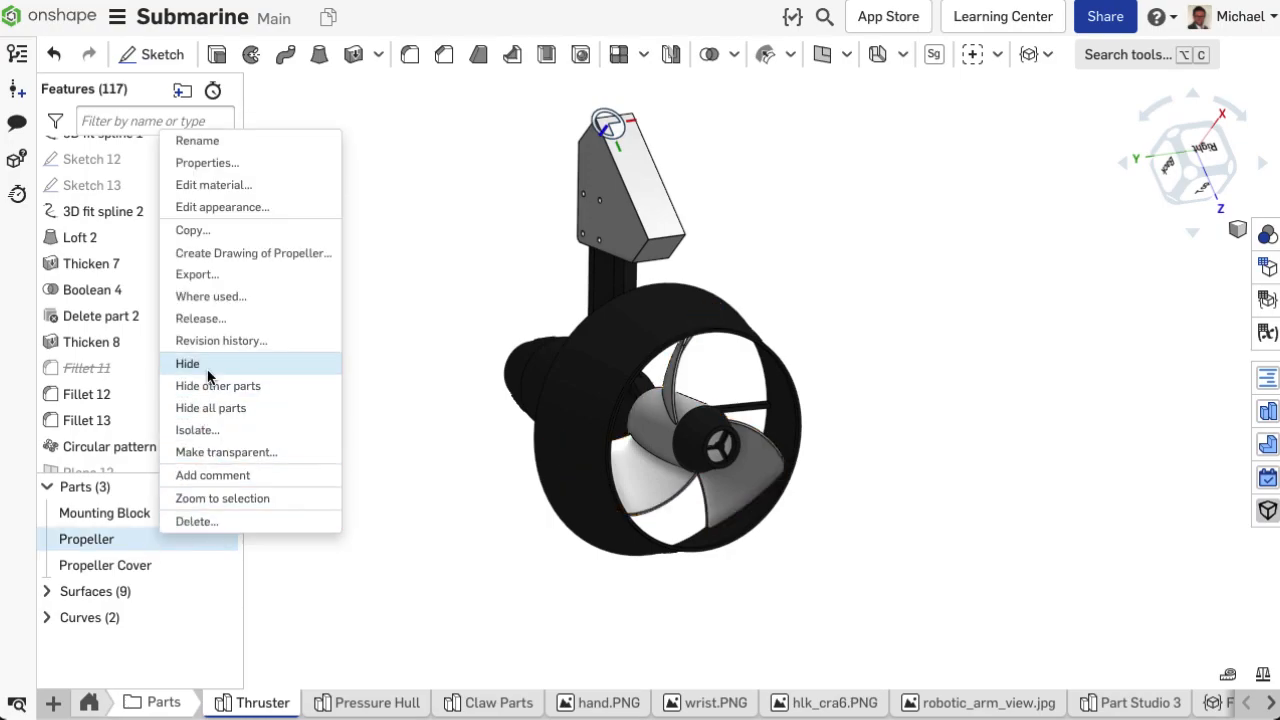
left_click(200, 318)
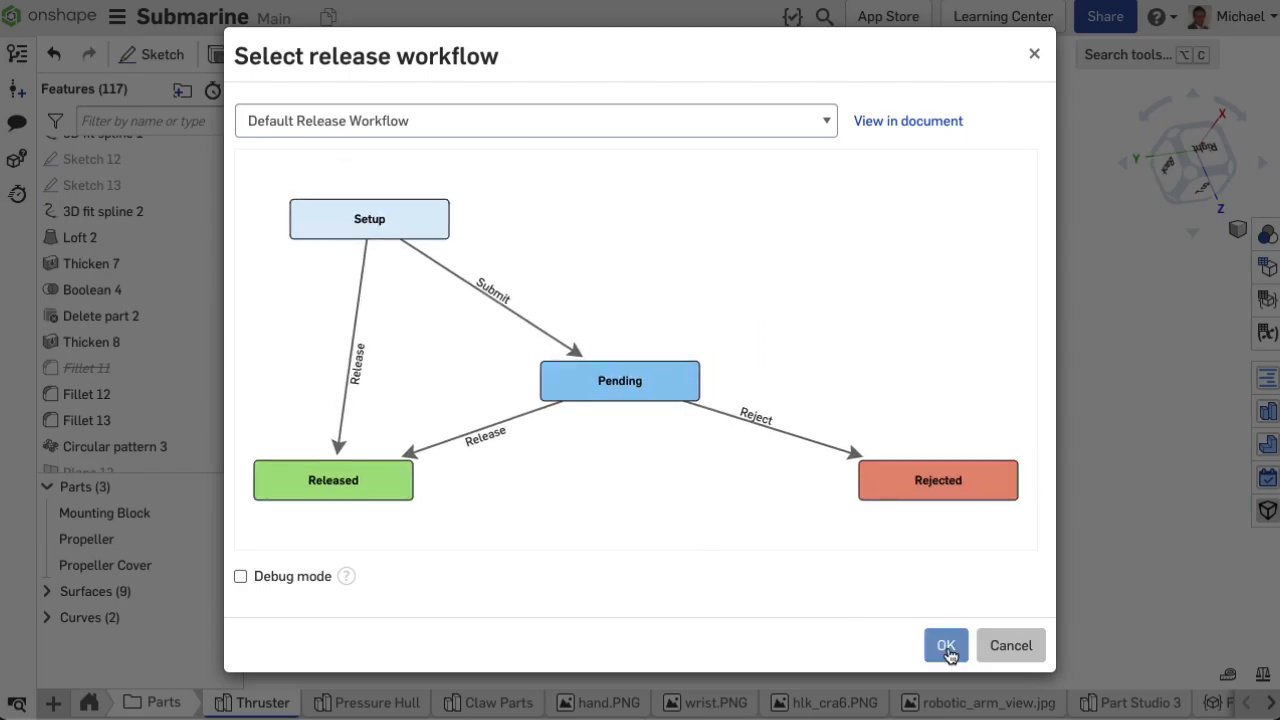
left_click(945, 645)
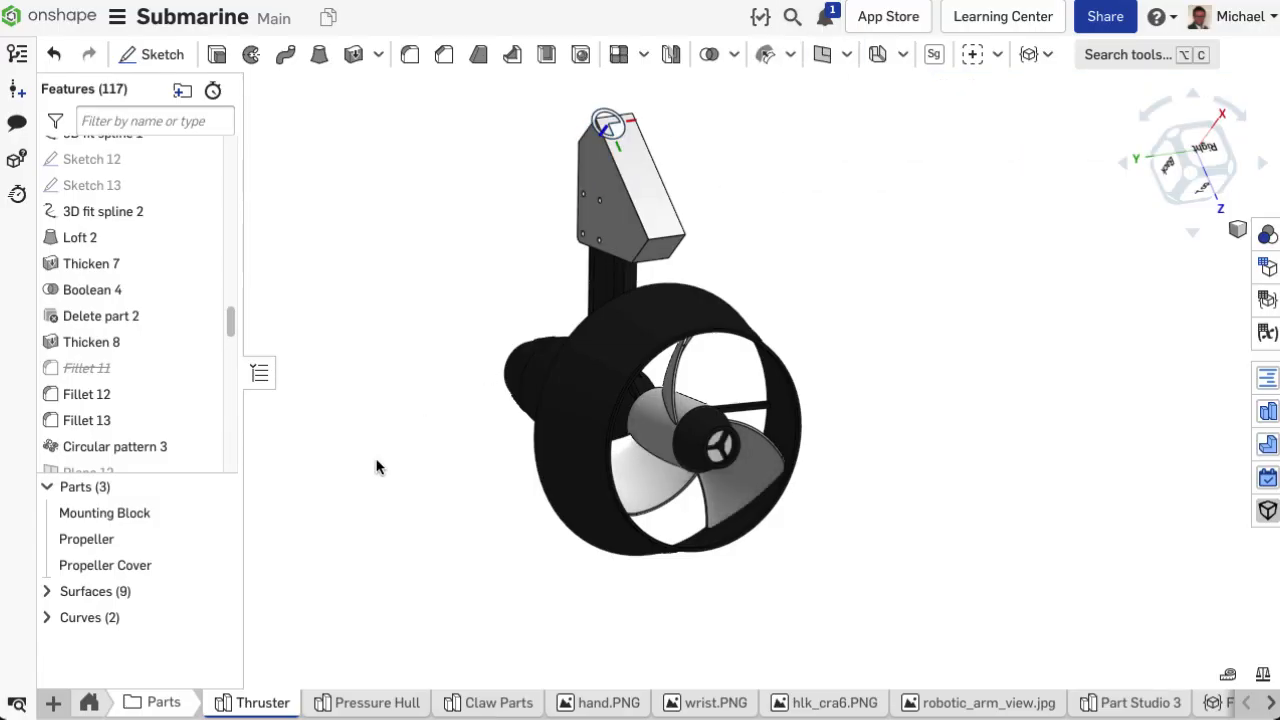
Add Part Studio 1 and derive the released Propeller part into it
left_click(53, 702)
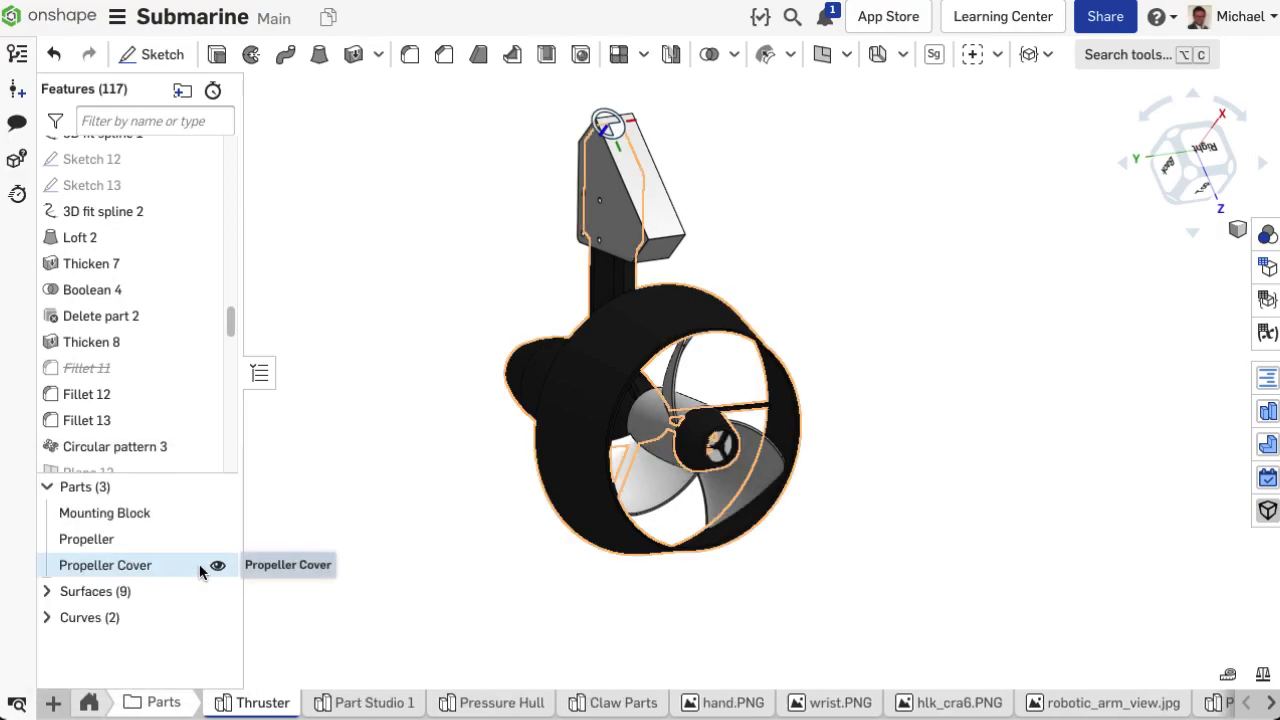
left_click(375, 702)
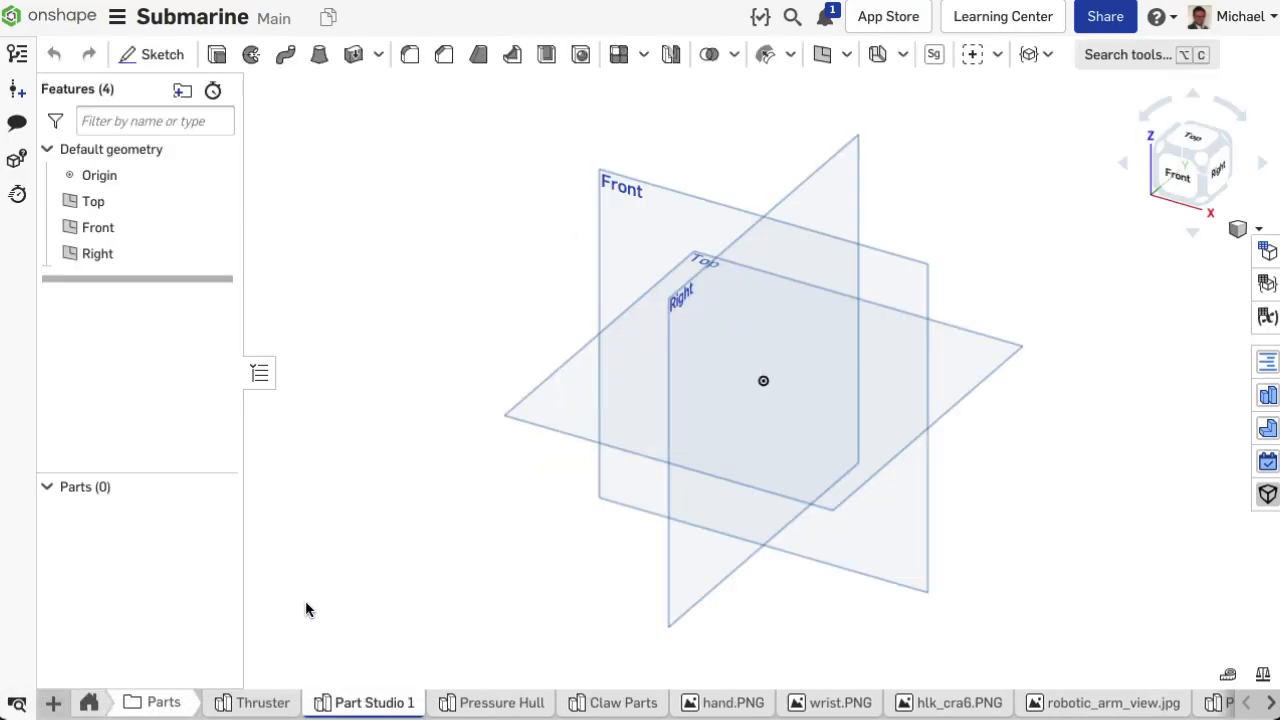
left_click(847, 54)
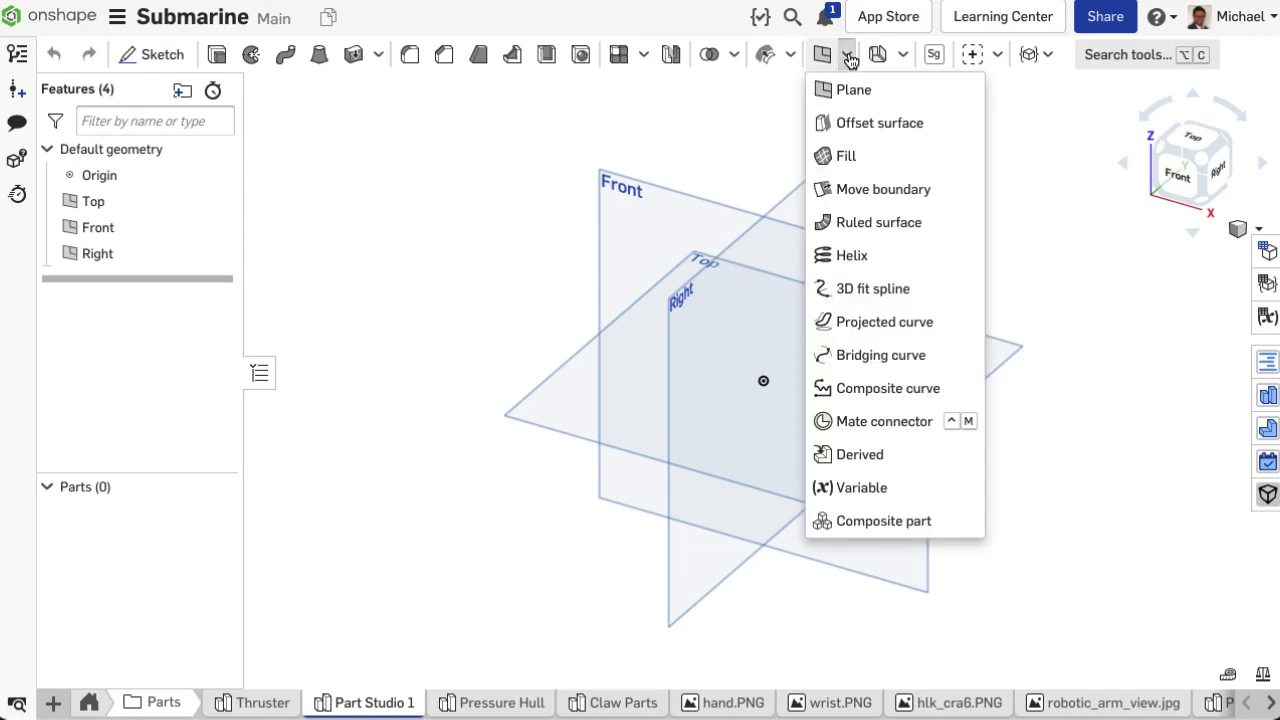
left_click(860, 454)
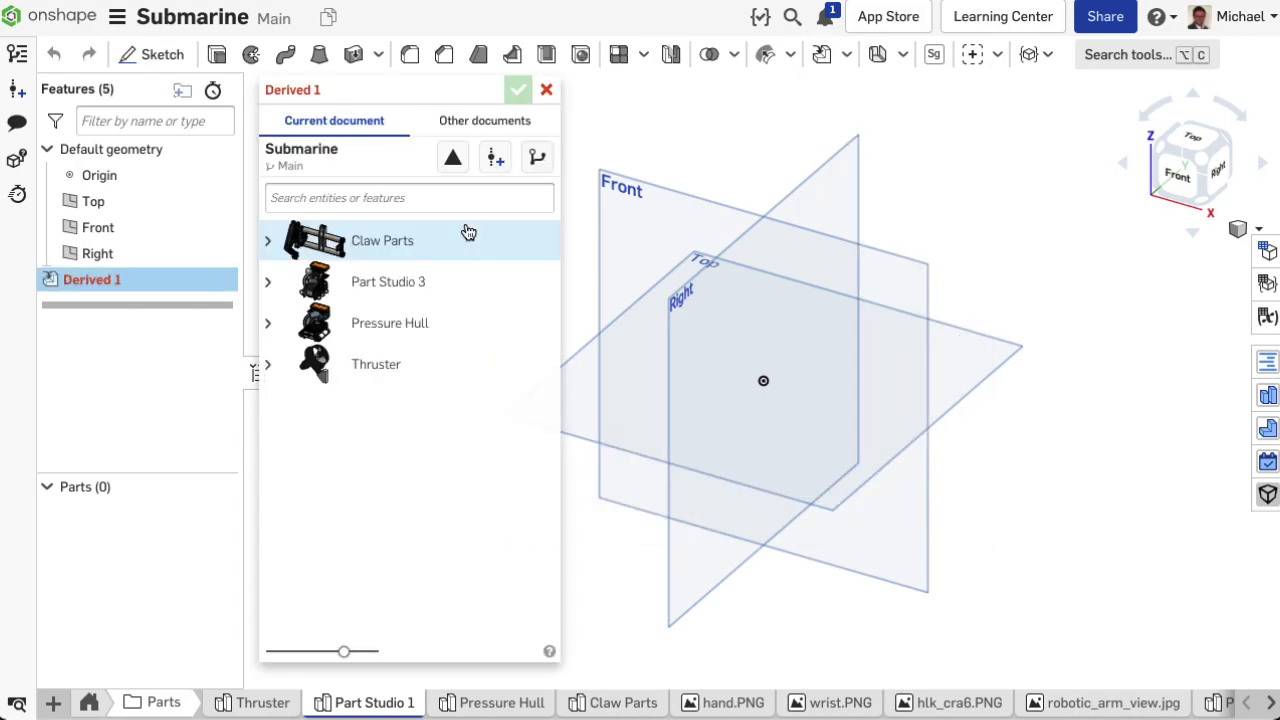
left_click(452, 157)
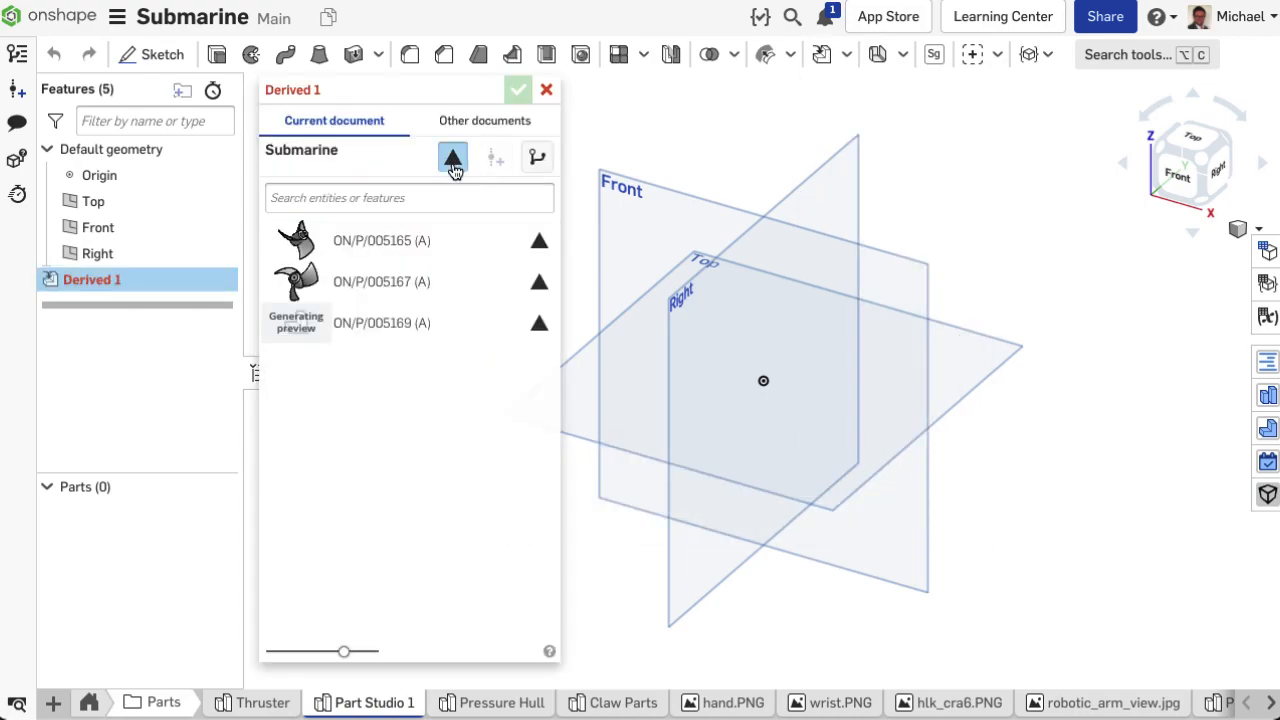
left_click(517, 89)
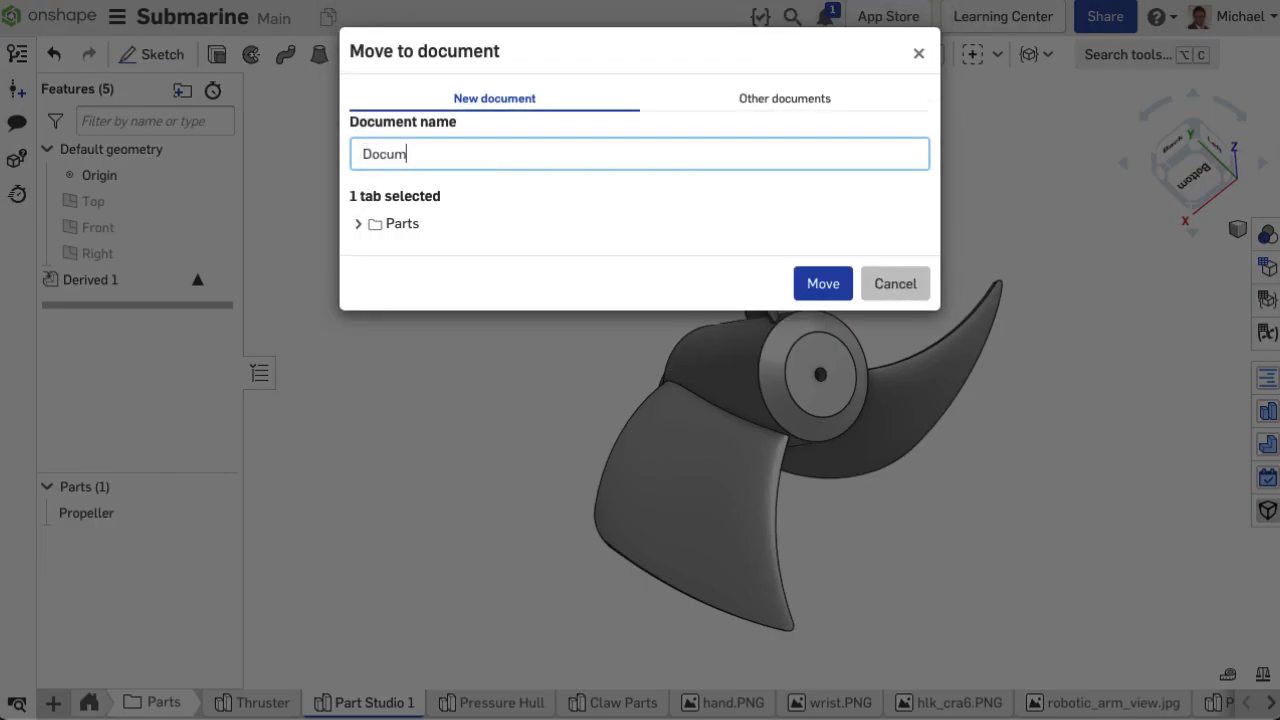
Move Part Studio 1 into a new document named 'Document for Supplier'
type("Document for Supplier")
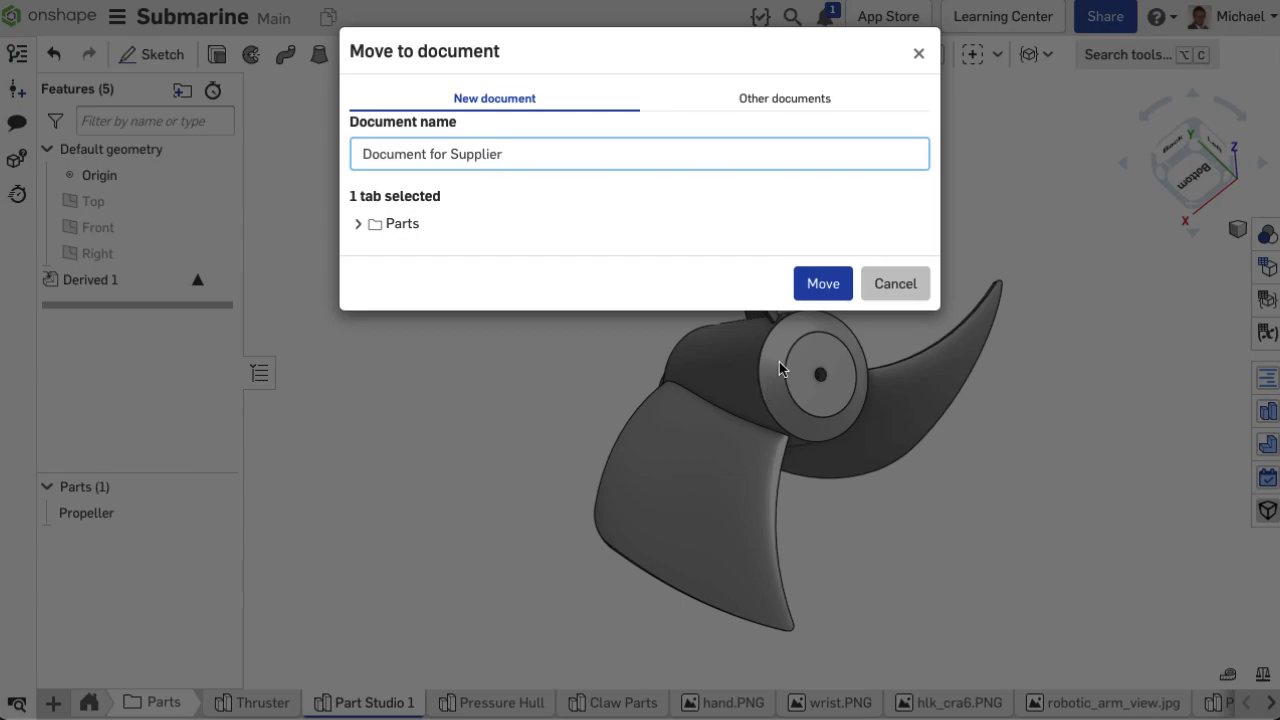
left_click(822, 283)
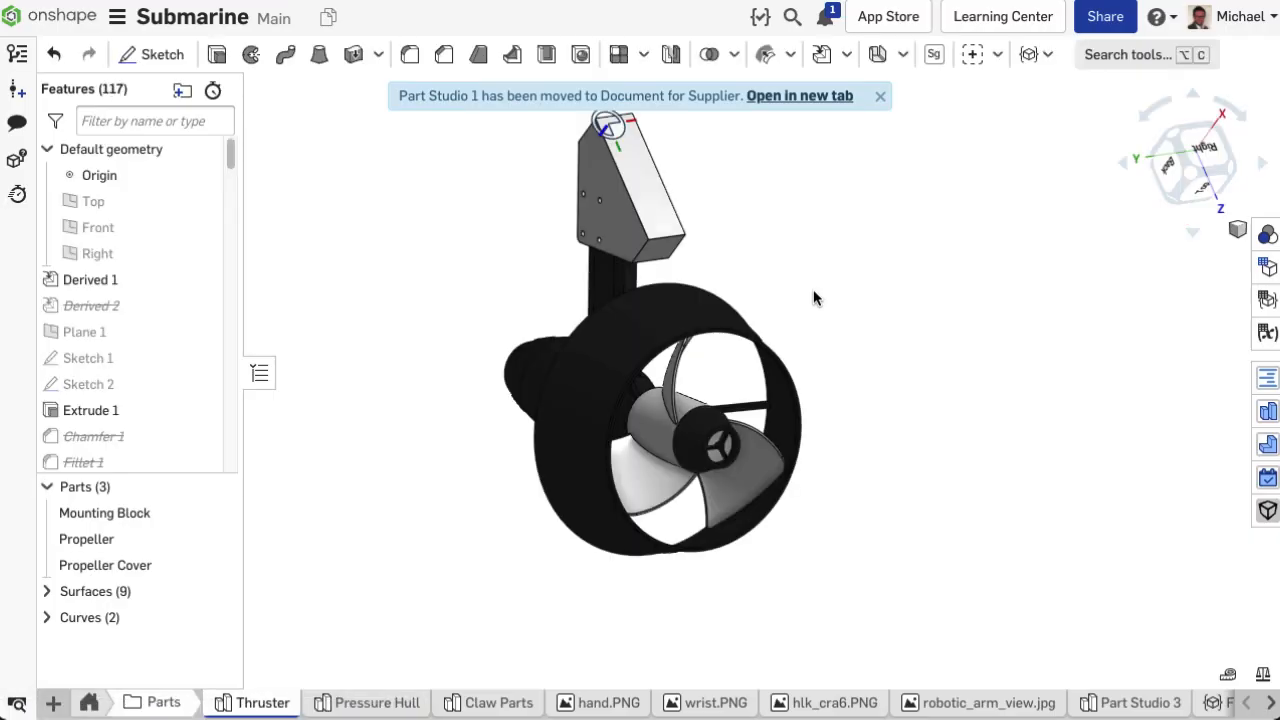
Open 'Document for Supplier', verify the single Derived 1 feature and history, then open sharing
left_click(799, 95)
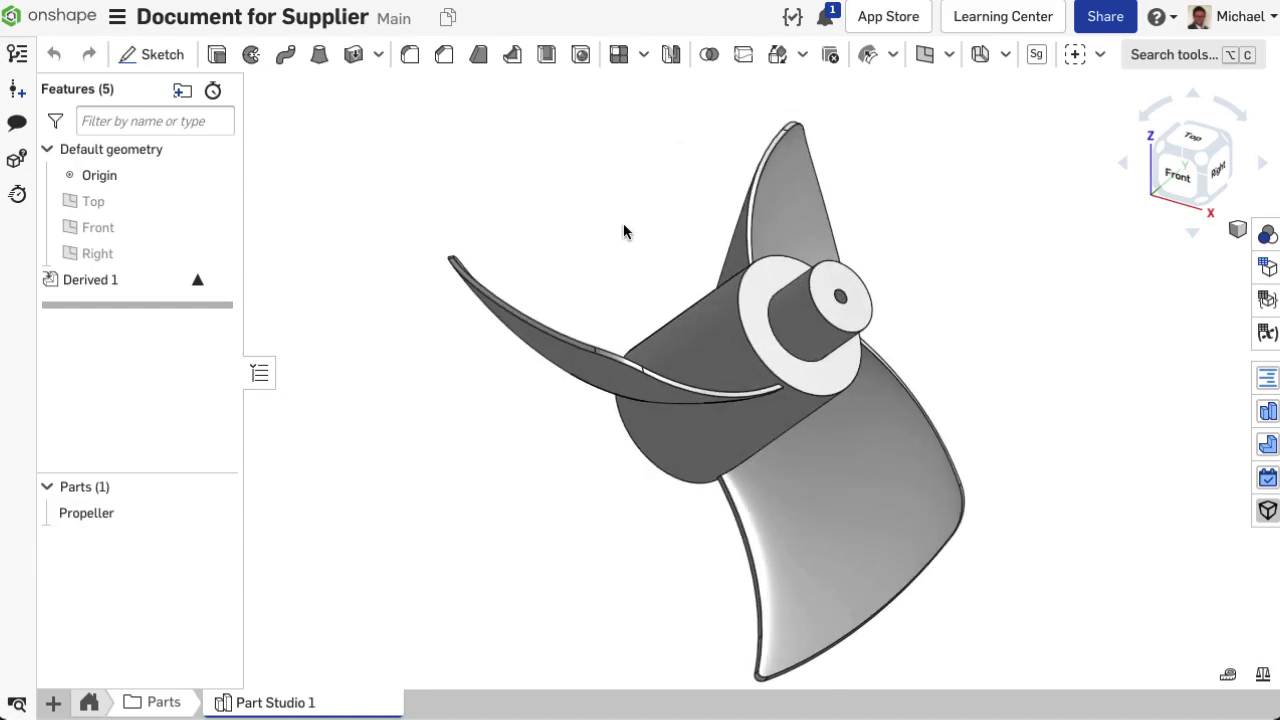
left_click_drag(625, 230, 795, 200)
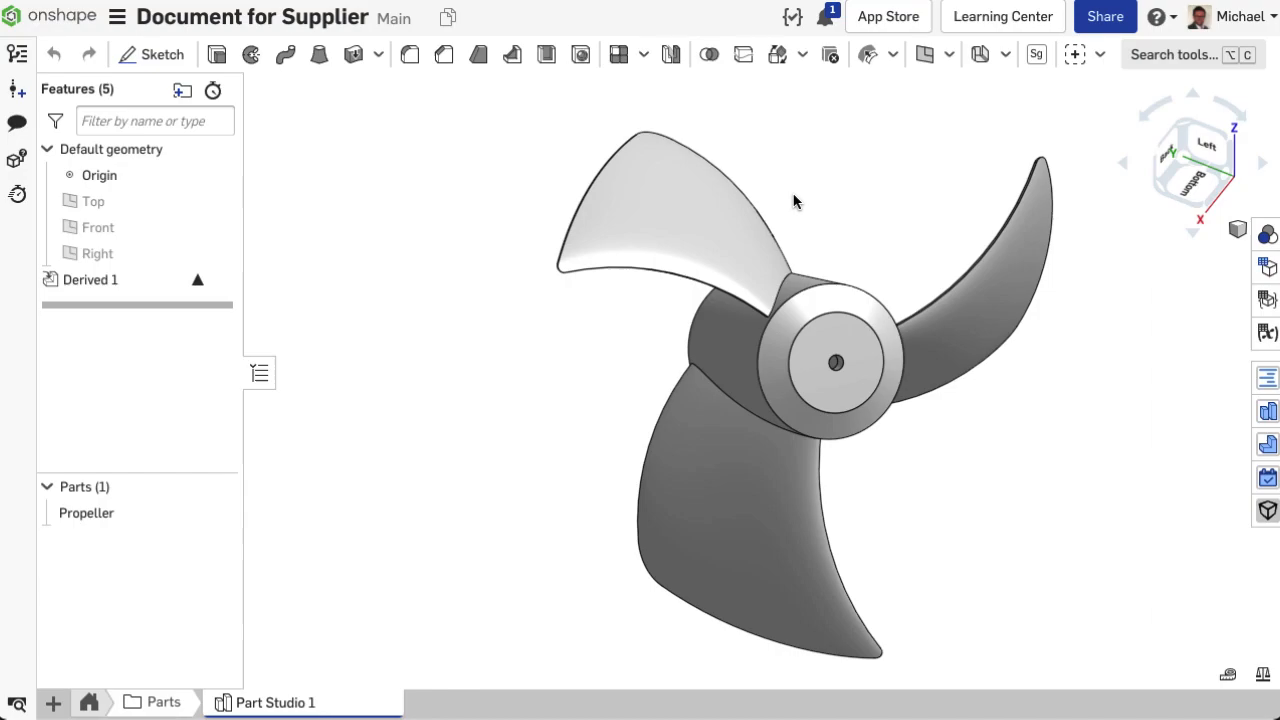
left_click(90, 279)
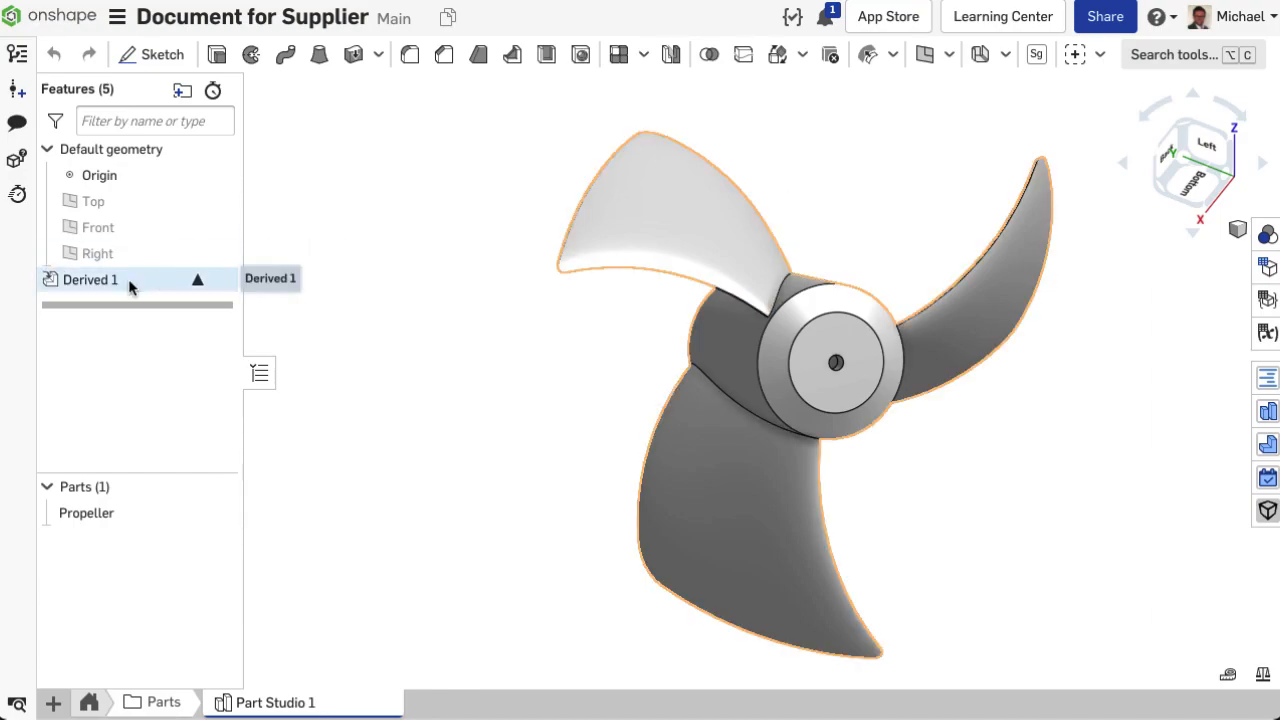
left_click(17, 55)
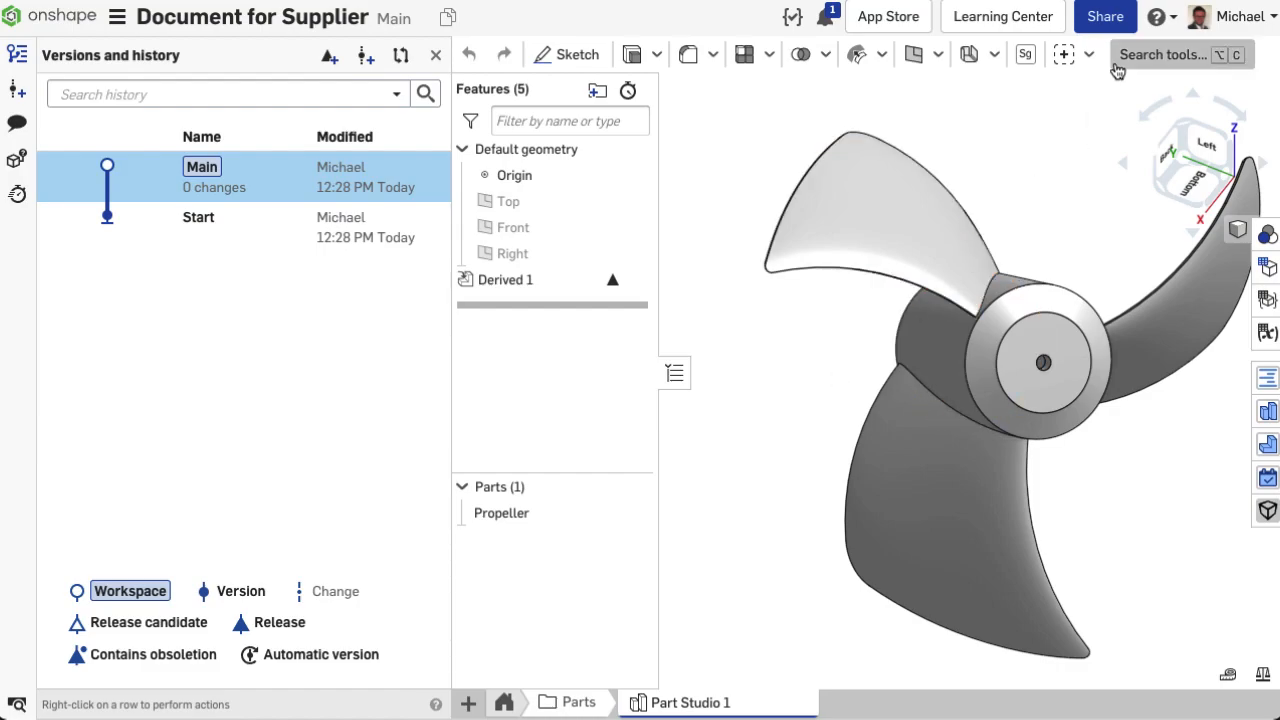
left_click(1104, 16)
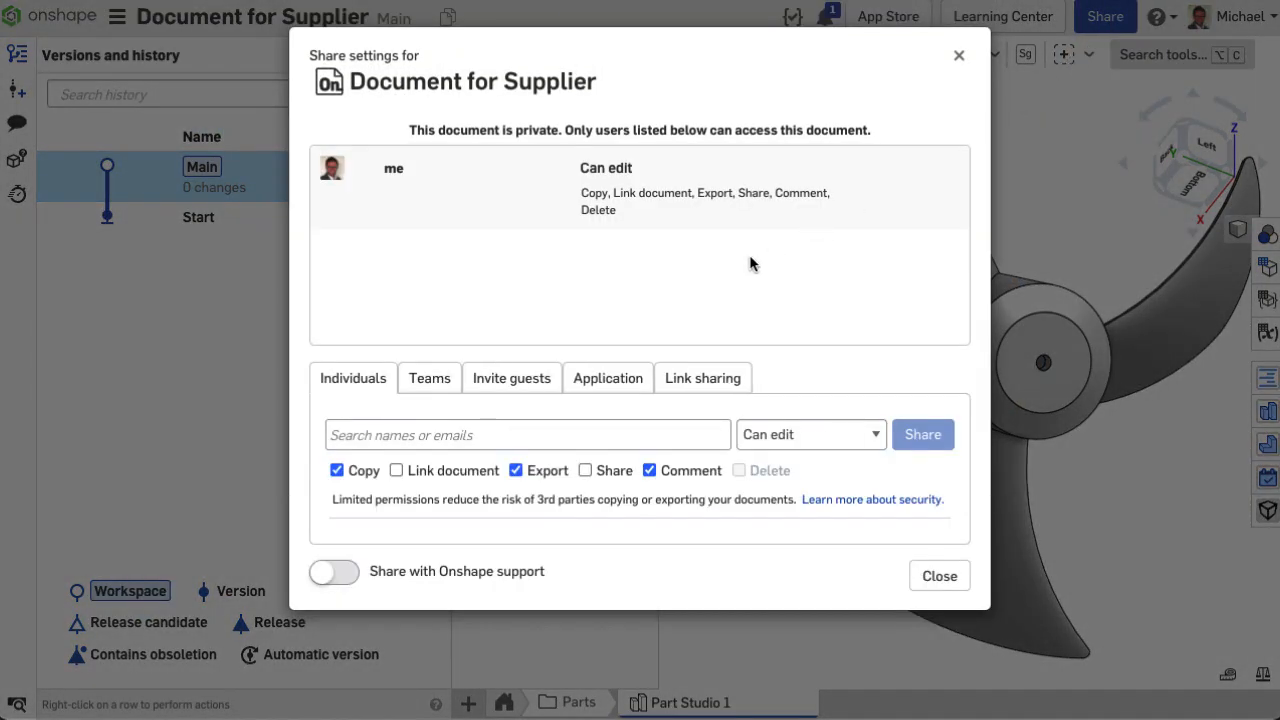